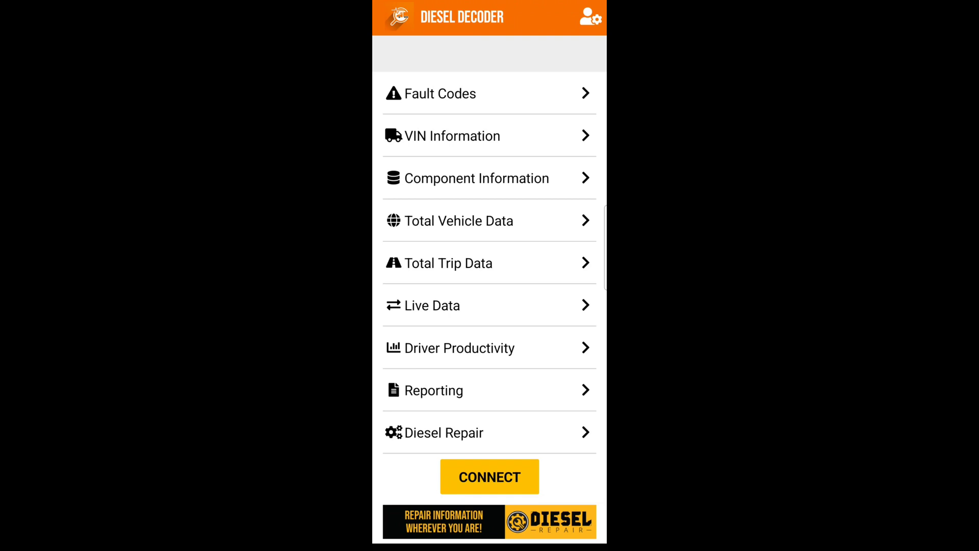
- Connect to the last used truck adapter until Device Connected appears
click(489, 476)
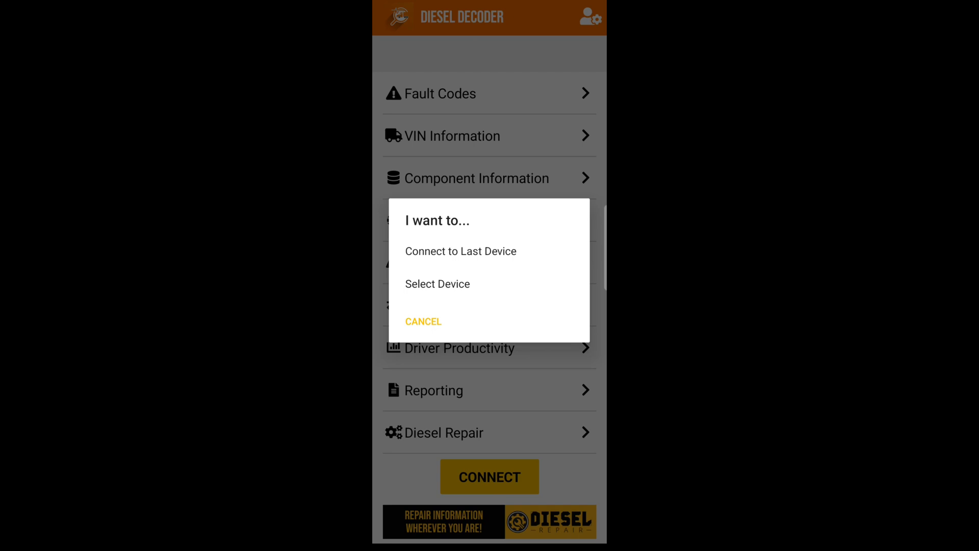
click(424, 321)
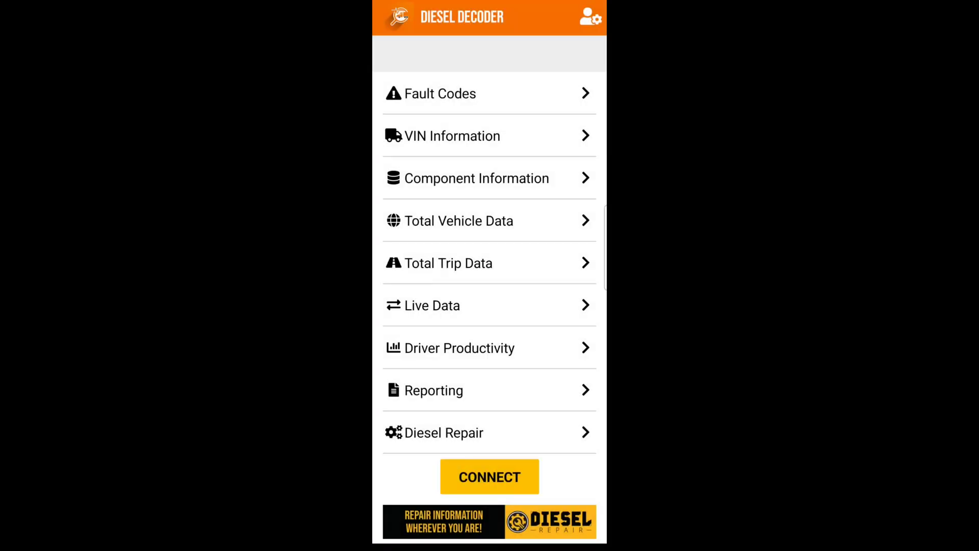
click(489, 476)
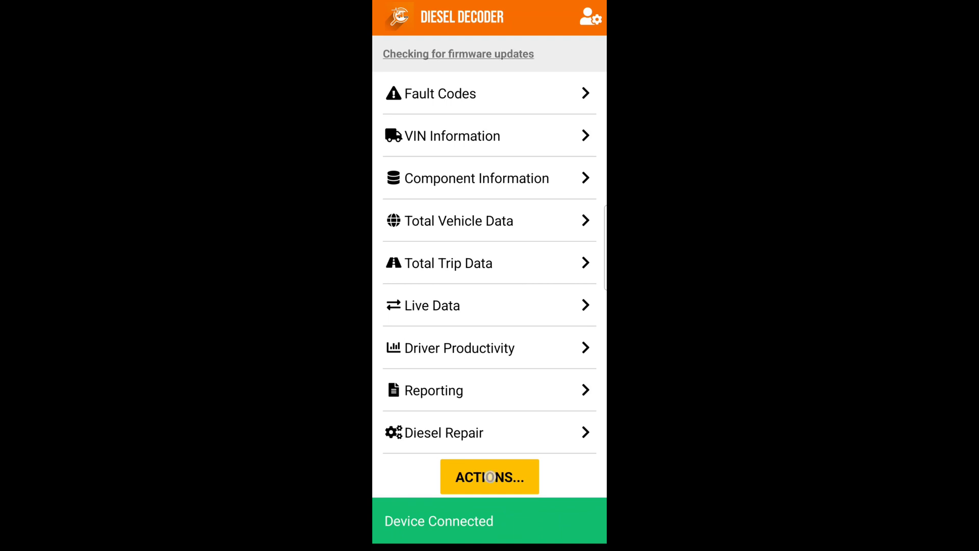
- Run Scan Faults and Data, then view Fault Codes showing no DTCs found
click(488, 476)
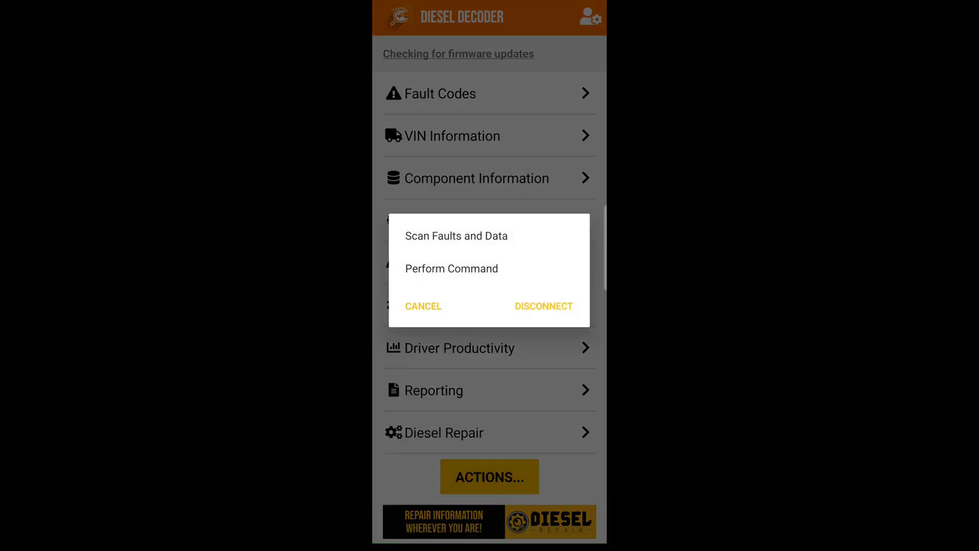
click(456, 235)
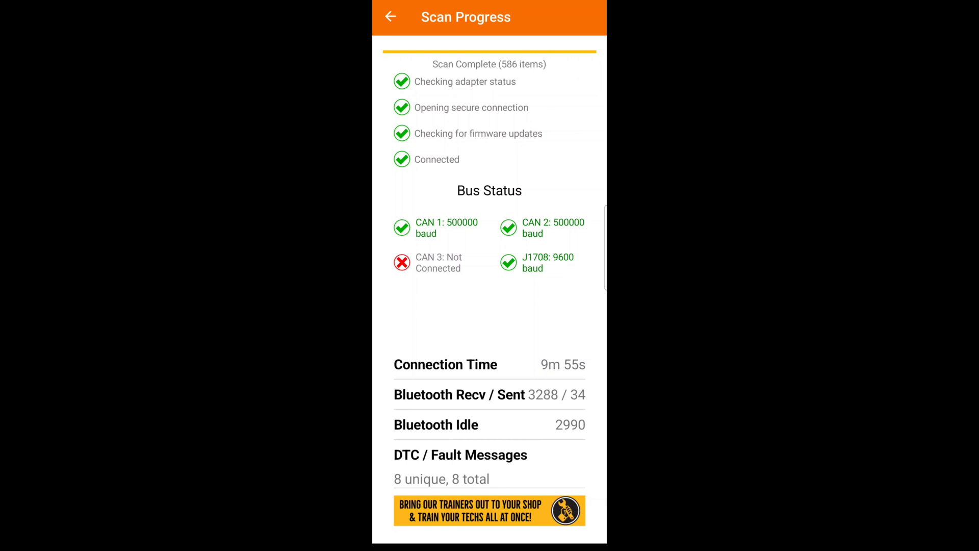
click(391, 16)
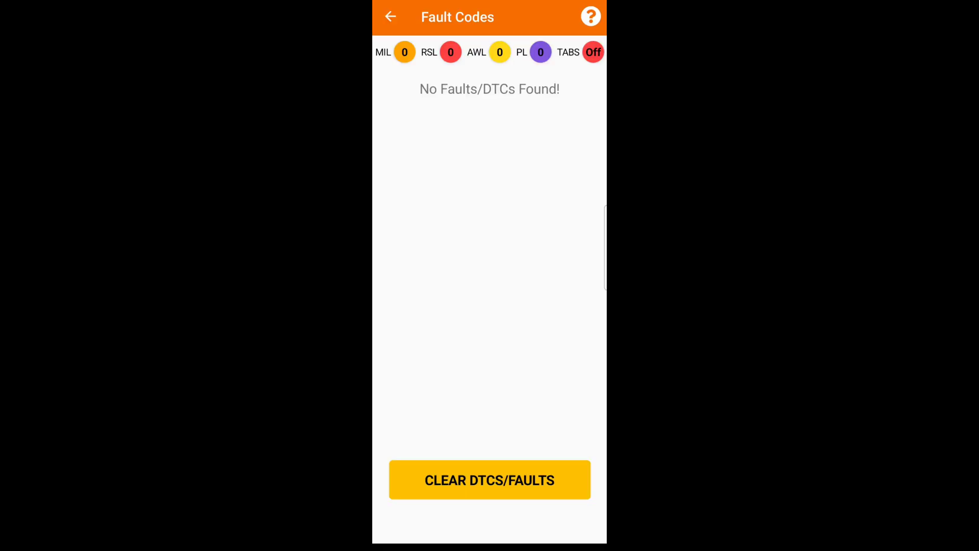
- Browse the J1939 engine parameters in All Vehicle Data, then go back to Live Data
click(391, 17)
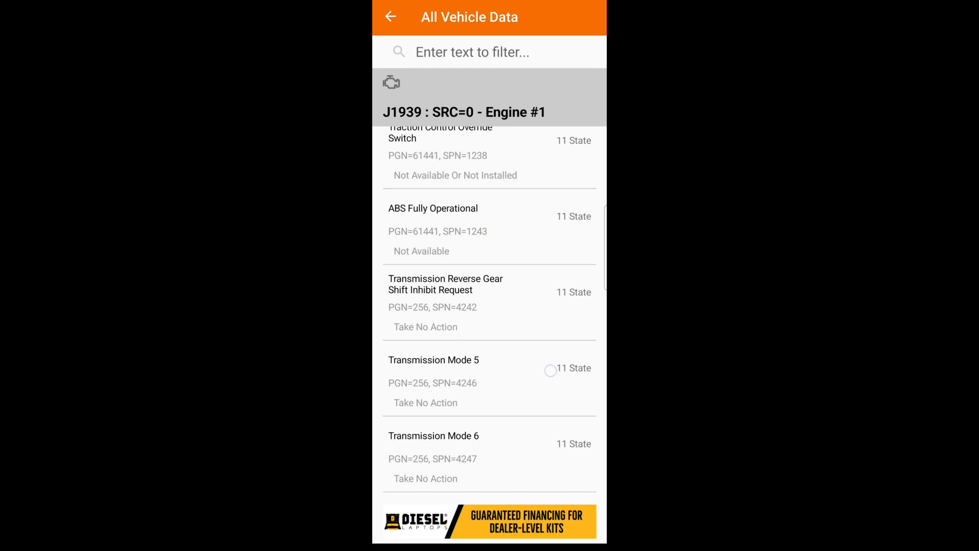
scroll(down, 3)
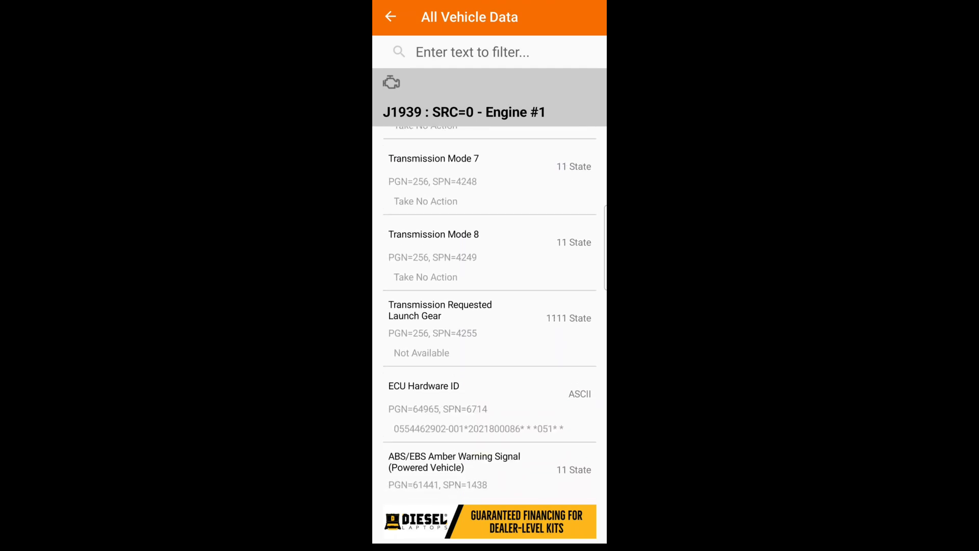
scroll(down, 3)
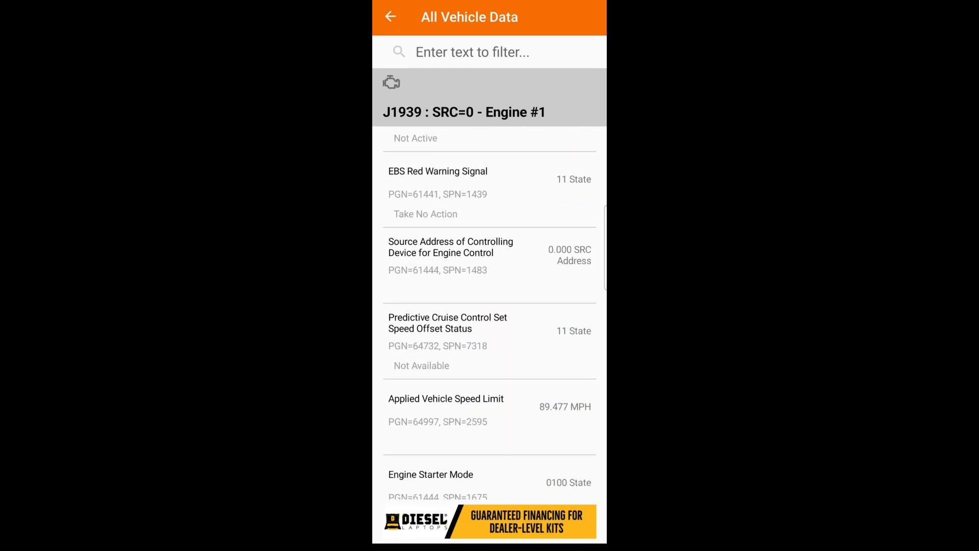
scroll(down, 3)
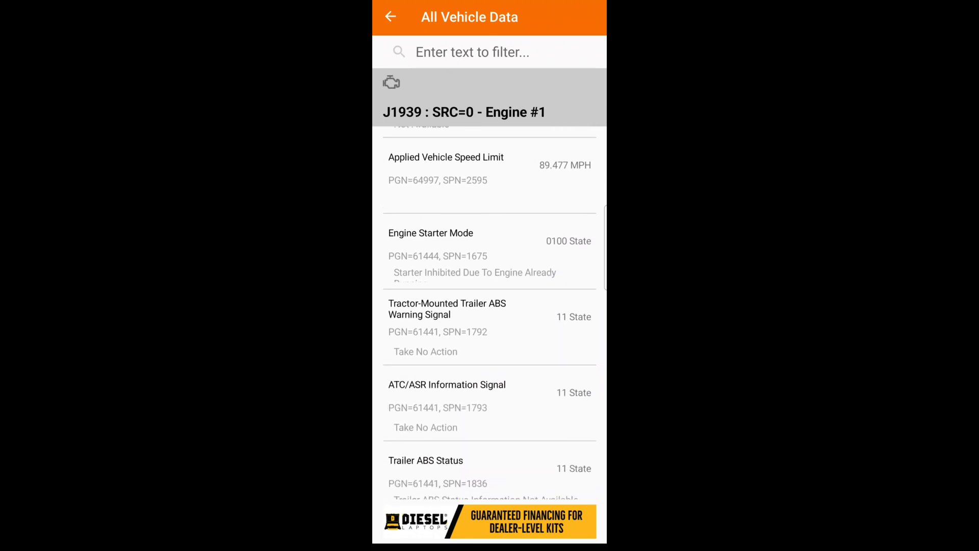
scroll(down, 3)
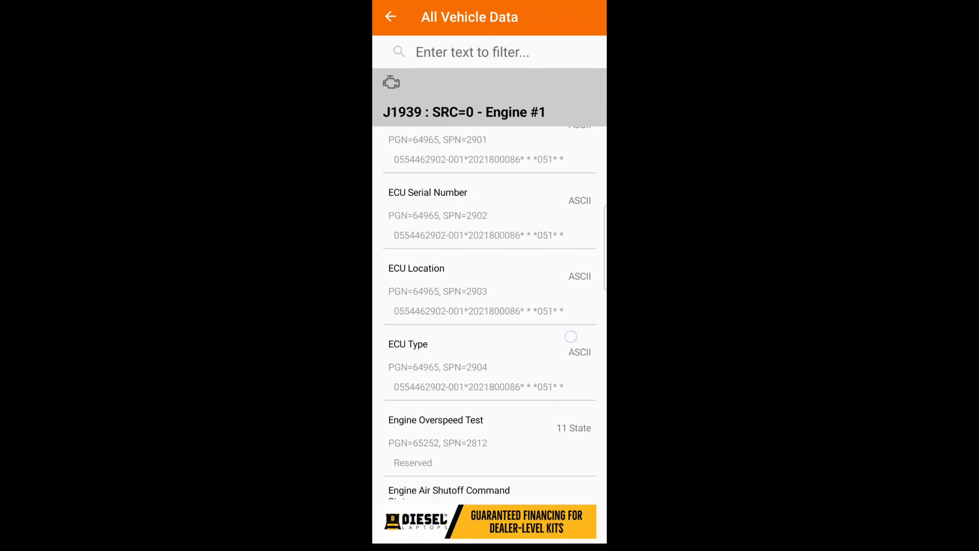
scroll(down, 3)
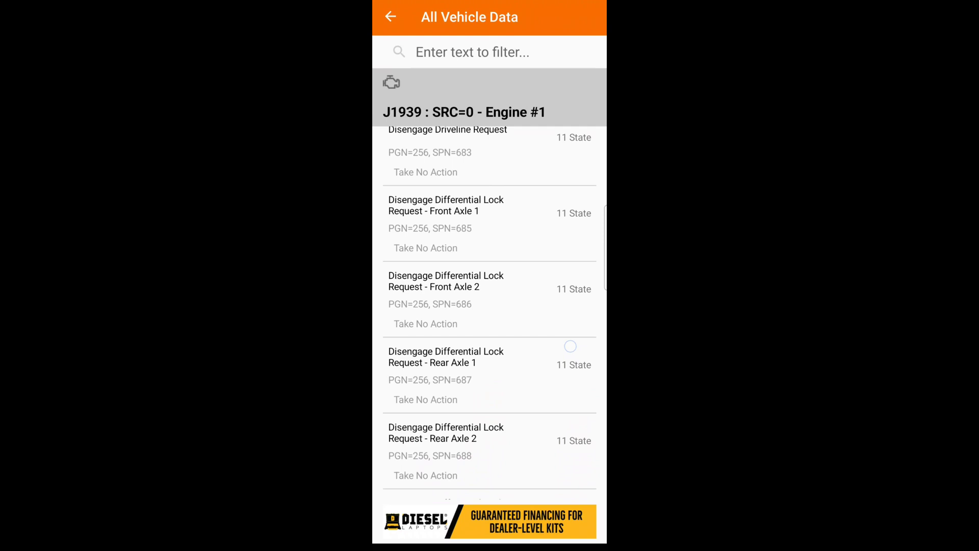
scroll(down, 3)
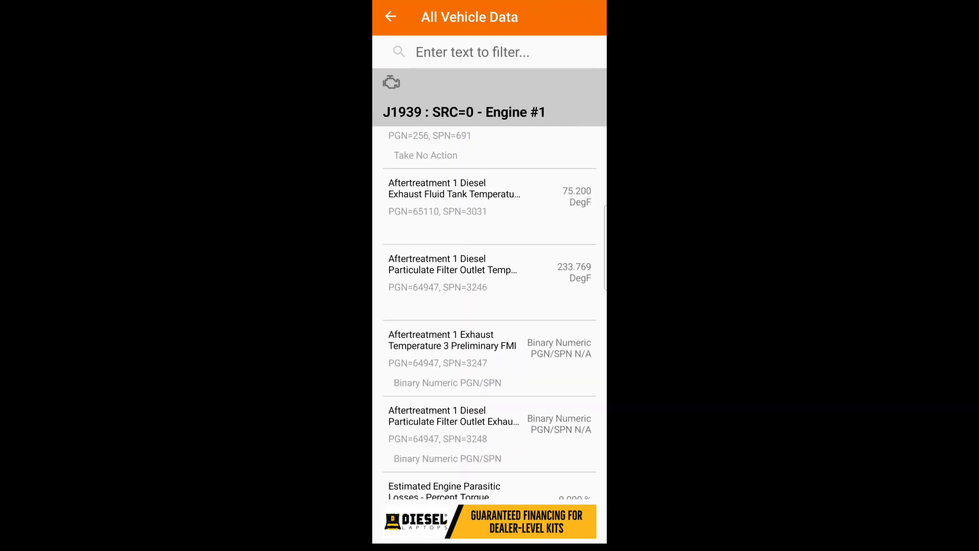
scroll(down, 3)
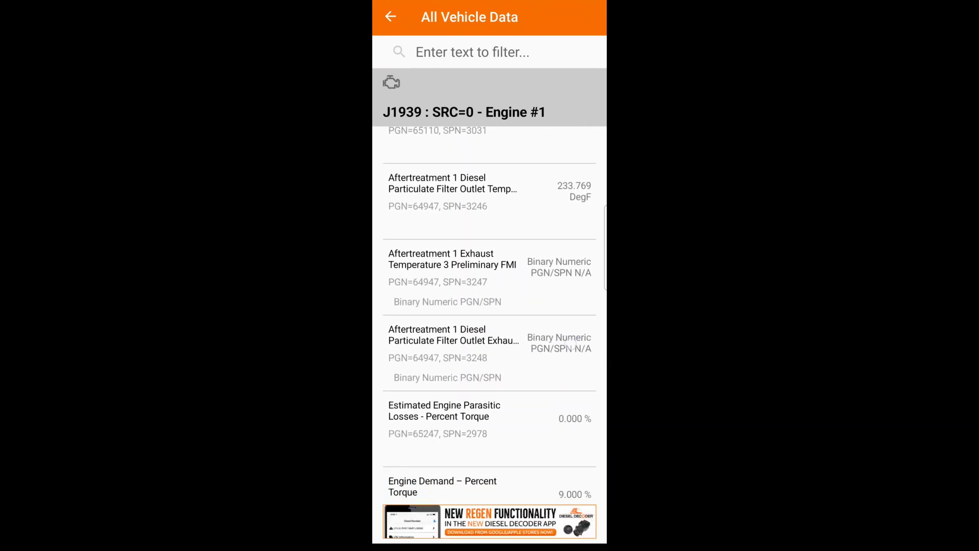
scroll(down, 3)
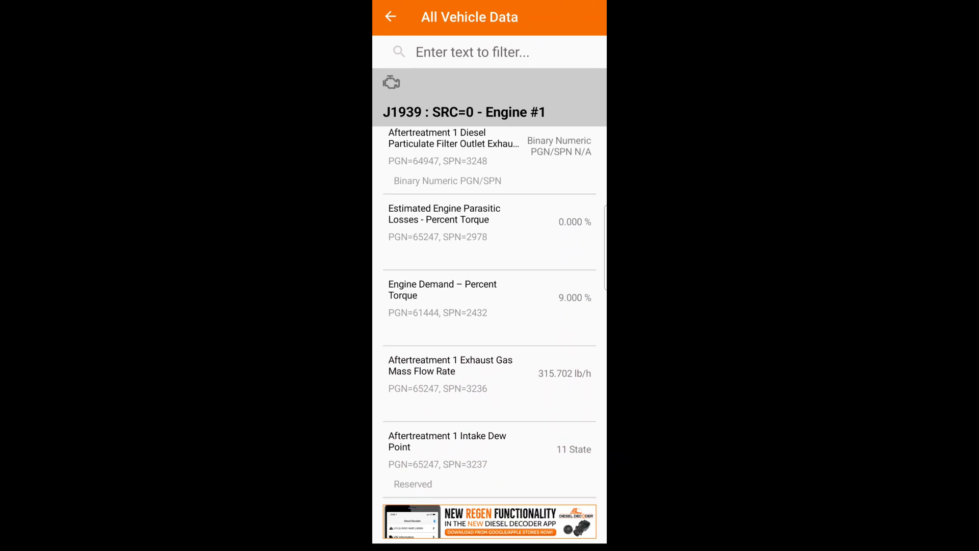
scroll(down, 3)
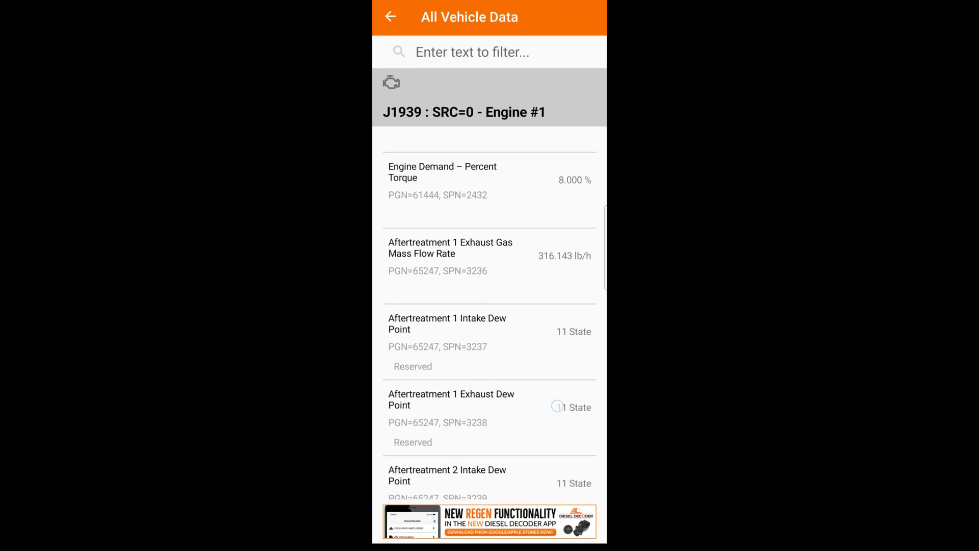
scroll(down, 3)
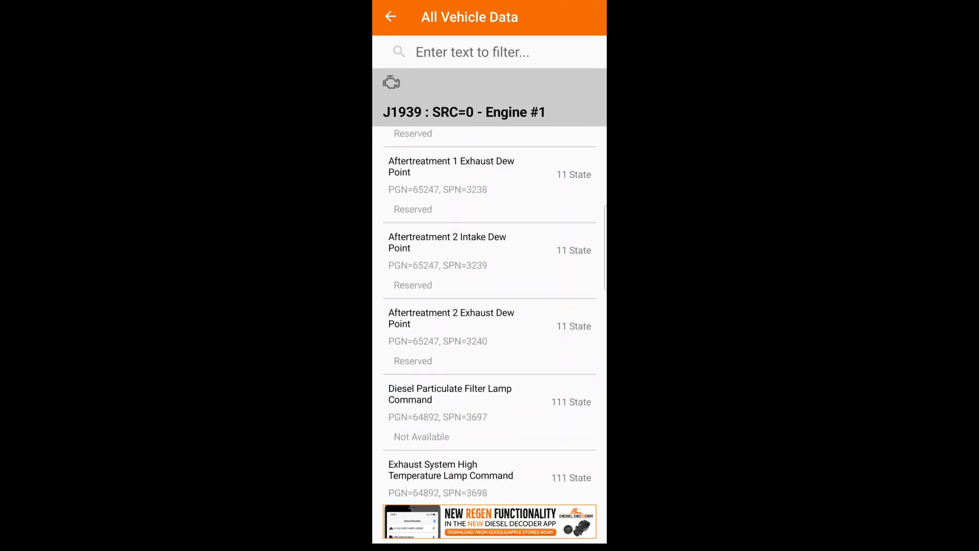
scroll(down, 3)
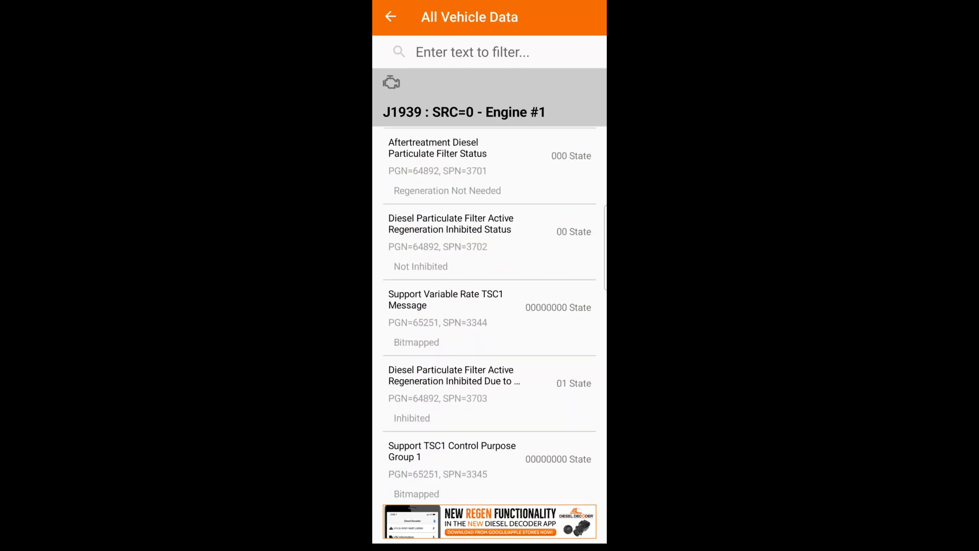
scroll(down, 3)
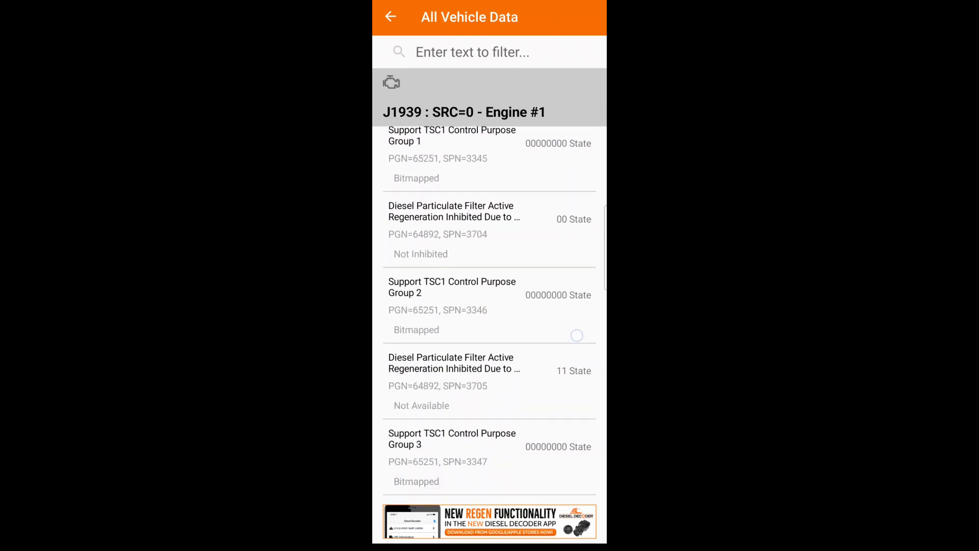
click(391, 17)
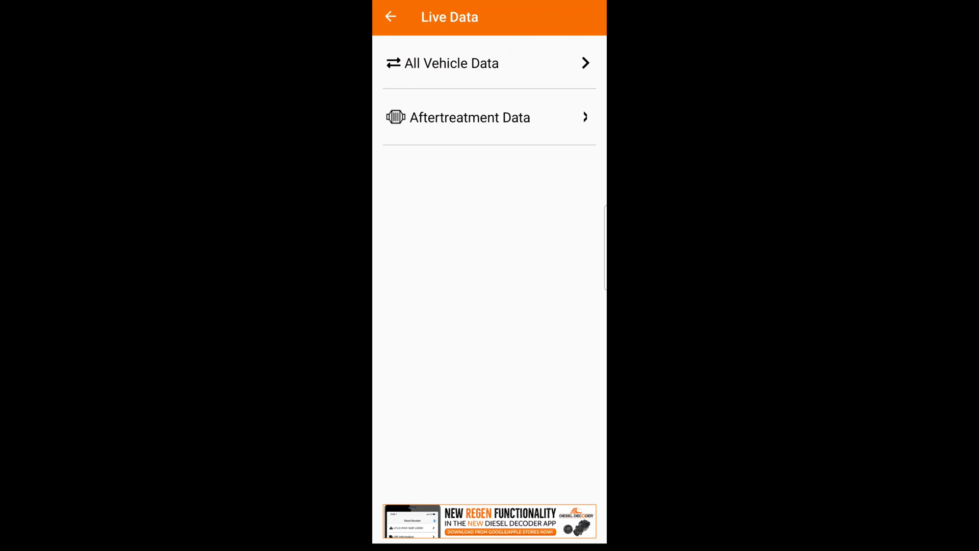
- Scroll through the exhaust controller's Aftertreatment Data, then go back to the home menu
click(469, 118)
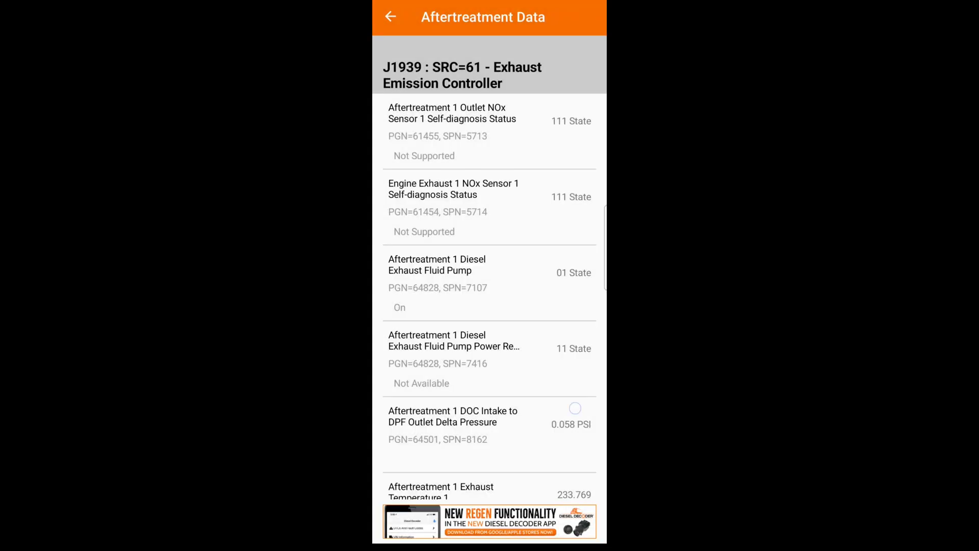
scroll(down, 3)
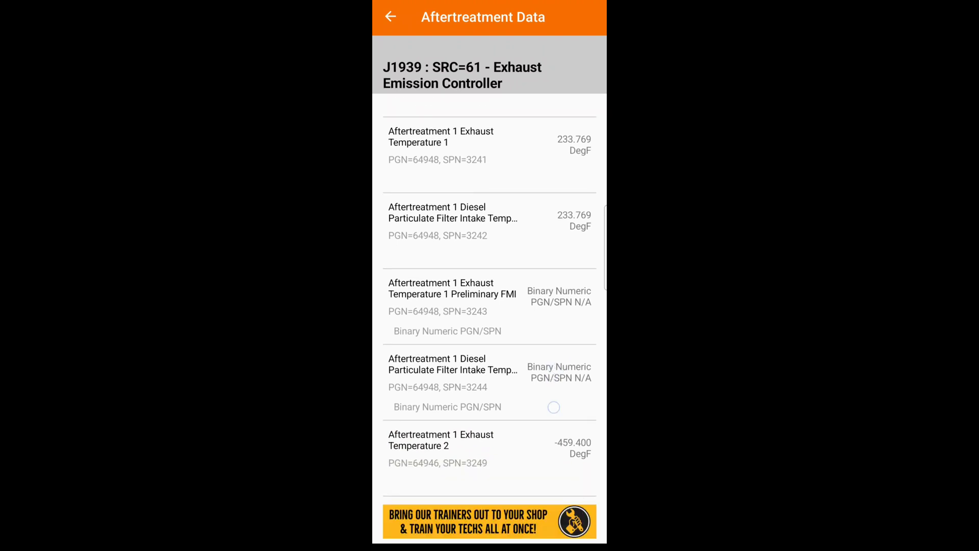
scroll(down, 3)
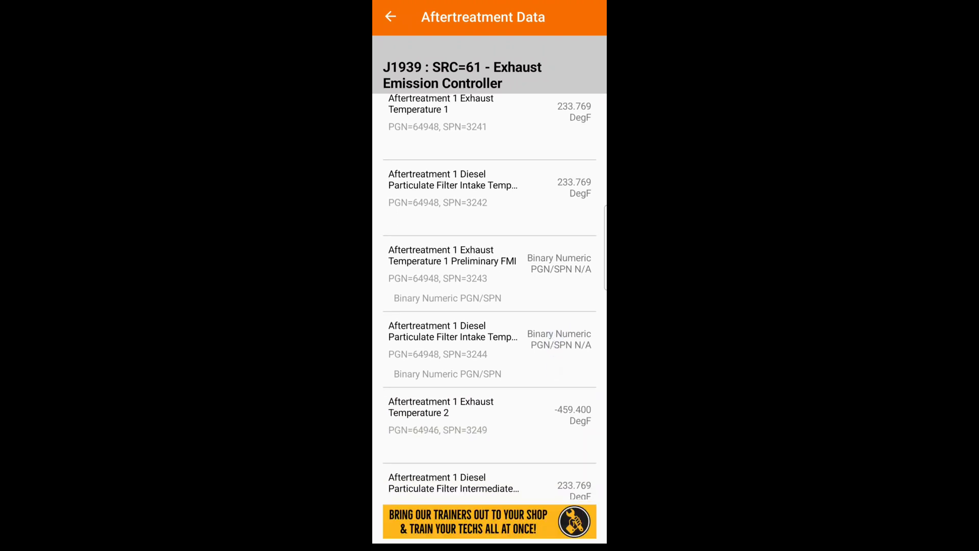
scroll(down, 3)
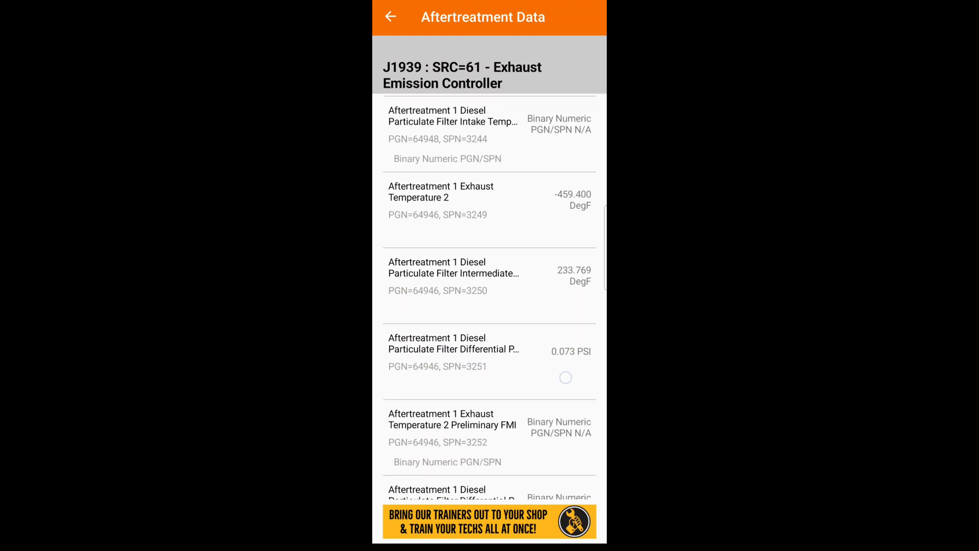
scroll(down, 3)
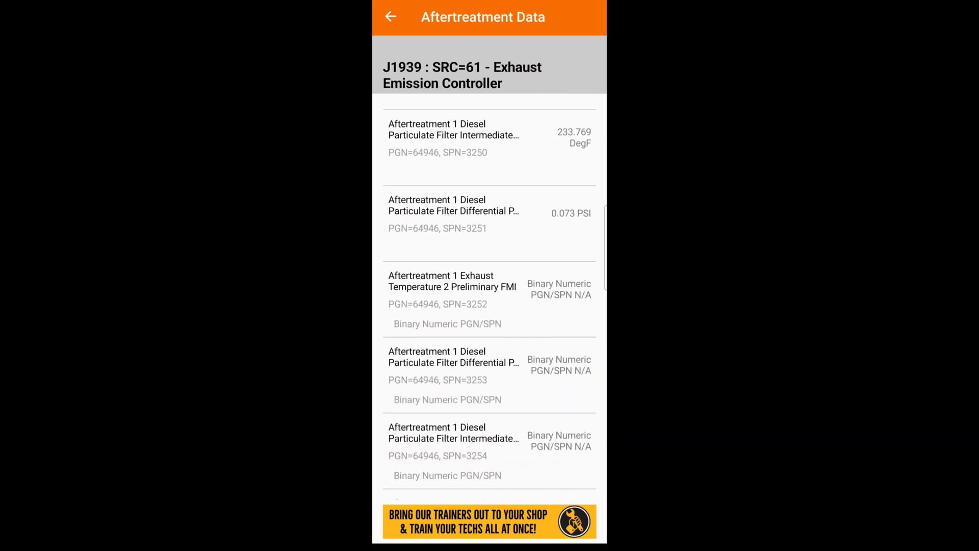
scroll(down, 3)
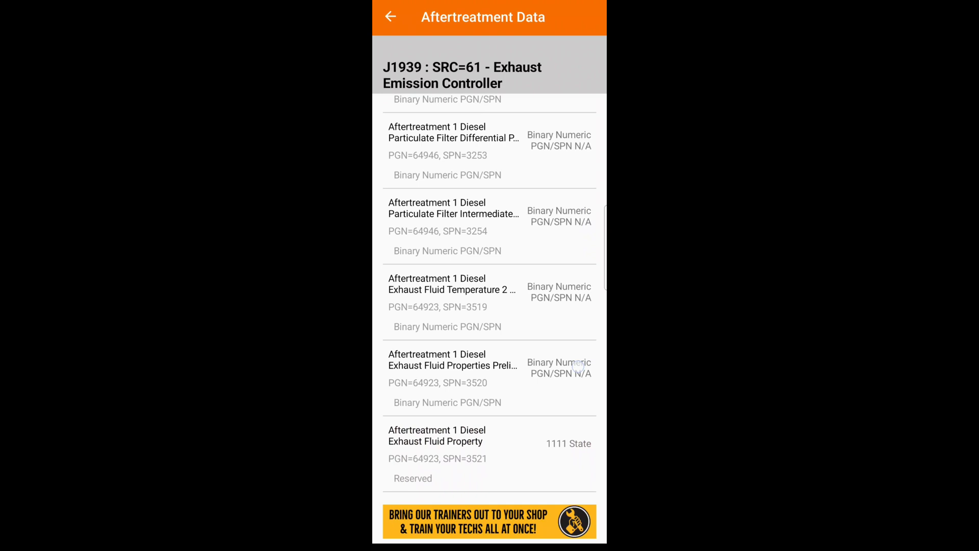
scroll(down, 3)
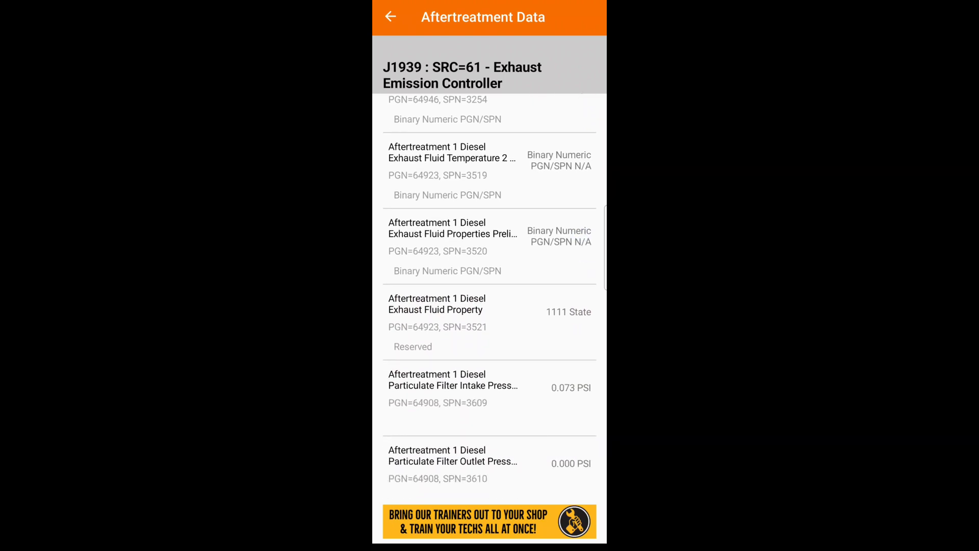
click(391, 16)
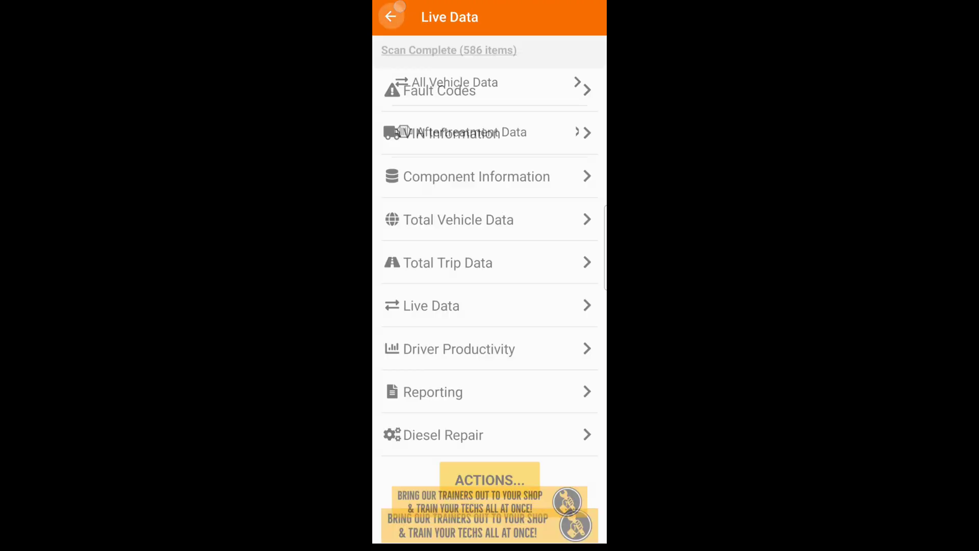
click(393, 16)
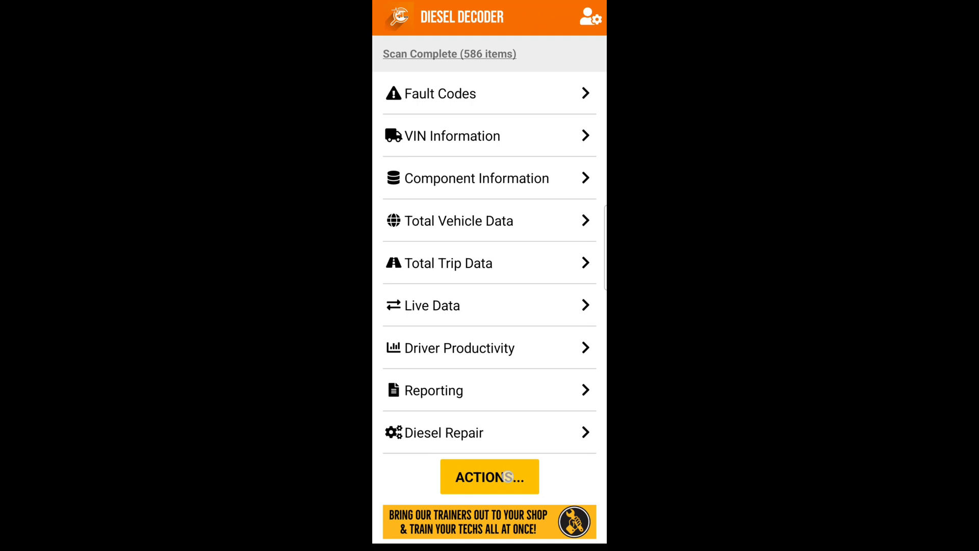
click(489, 476)
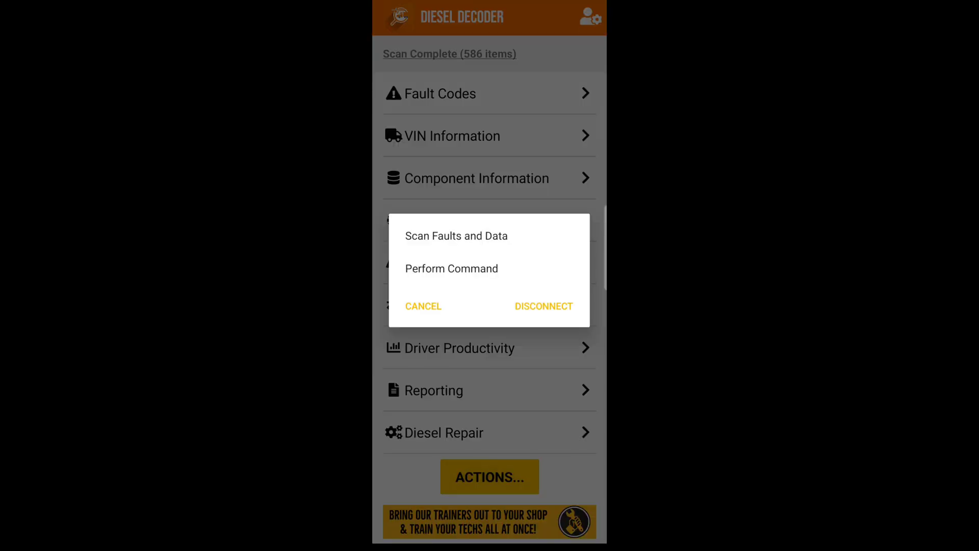
click(451, 268)
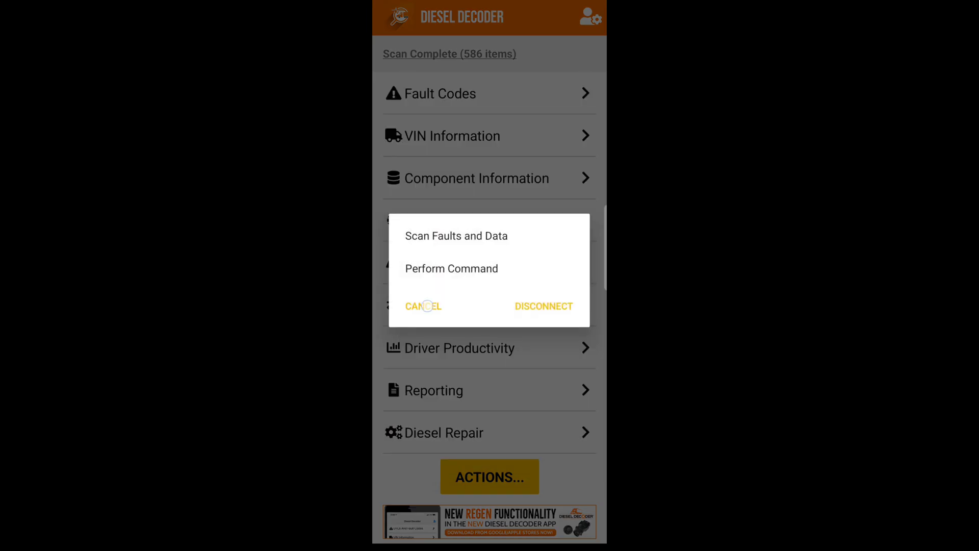
click(423, 306)
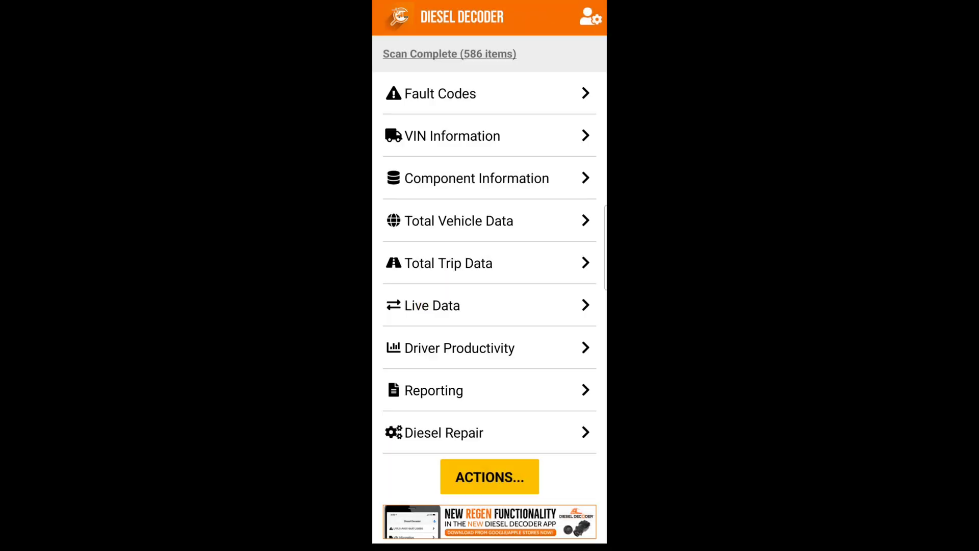
click(459, 220)
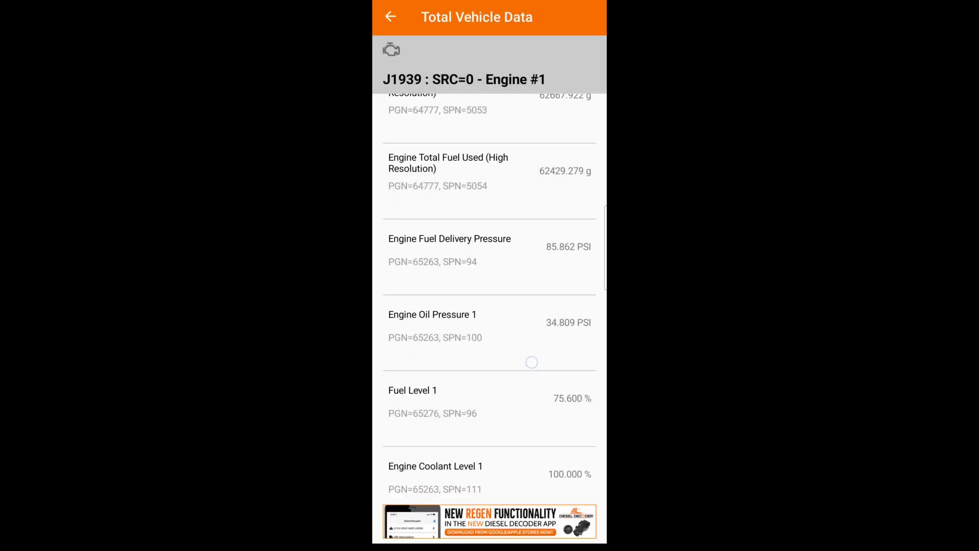
scroll(down, 3)
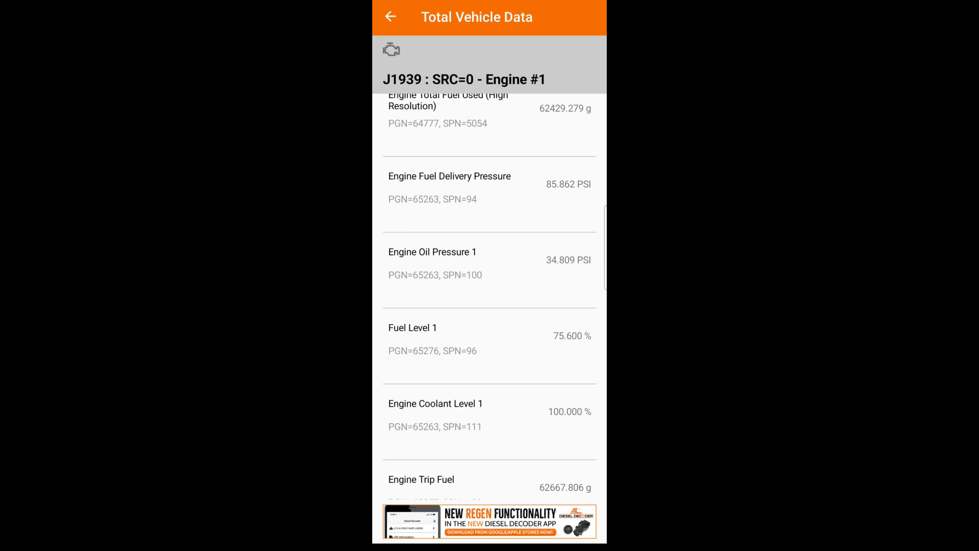
scroll(down, 3)
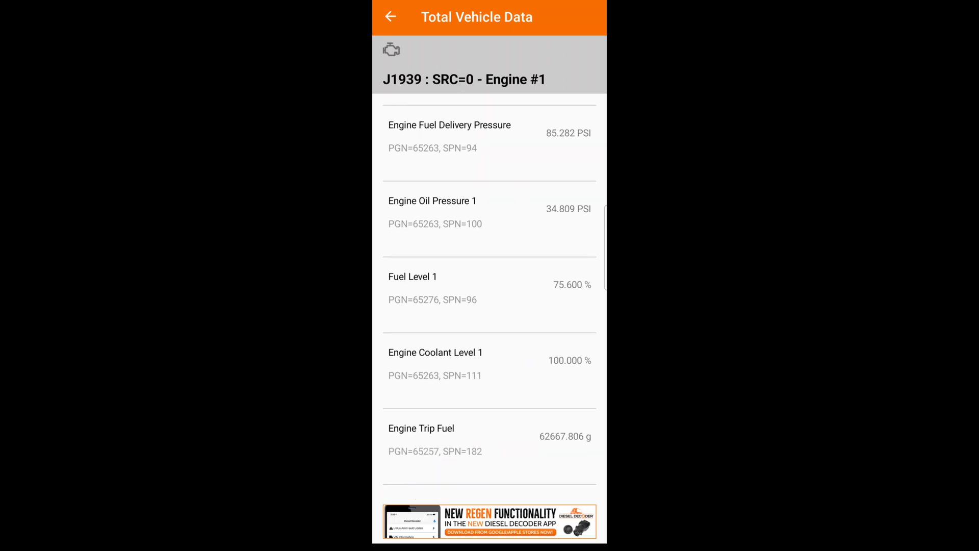
scroll(down, 3)
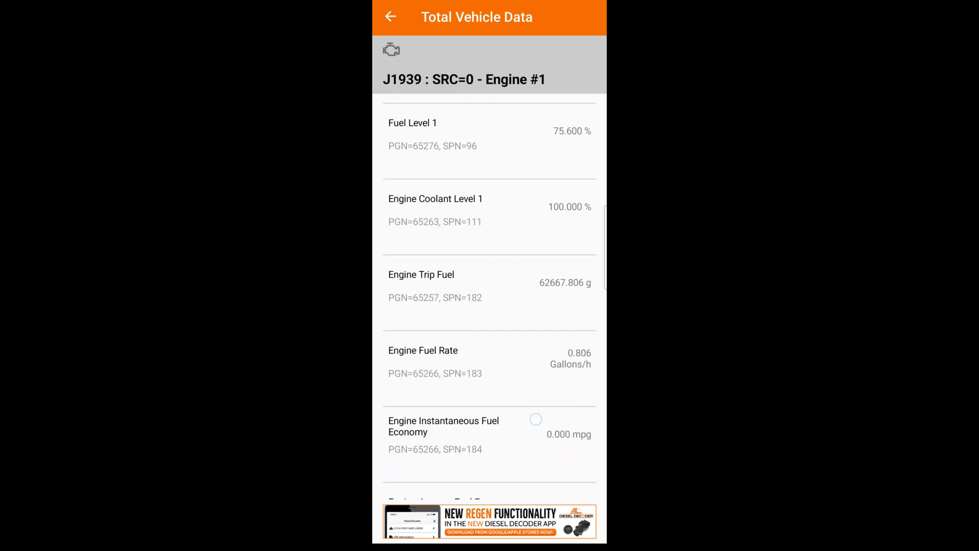
scroll(down, 3)
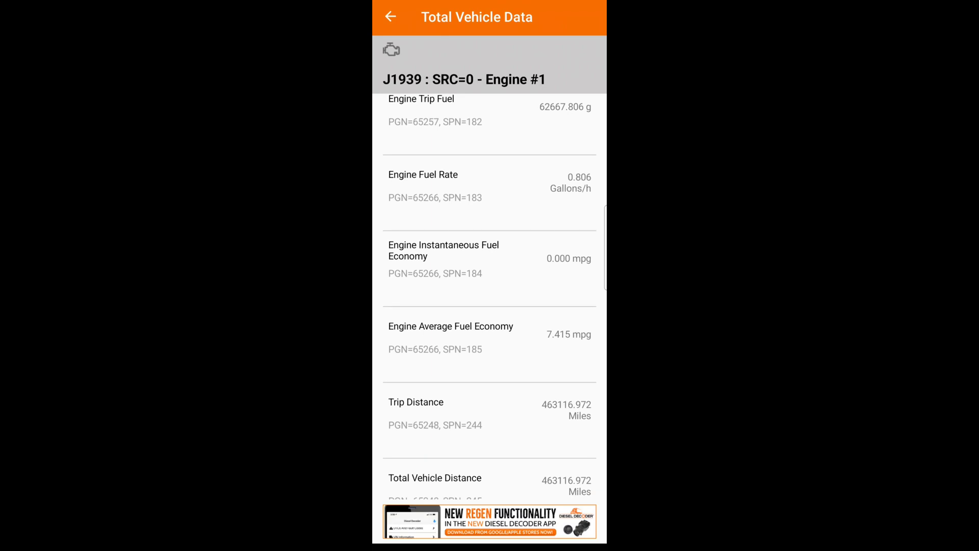
click(392, 17)
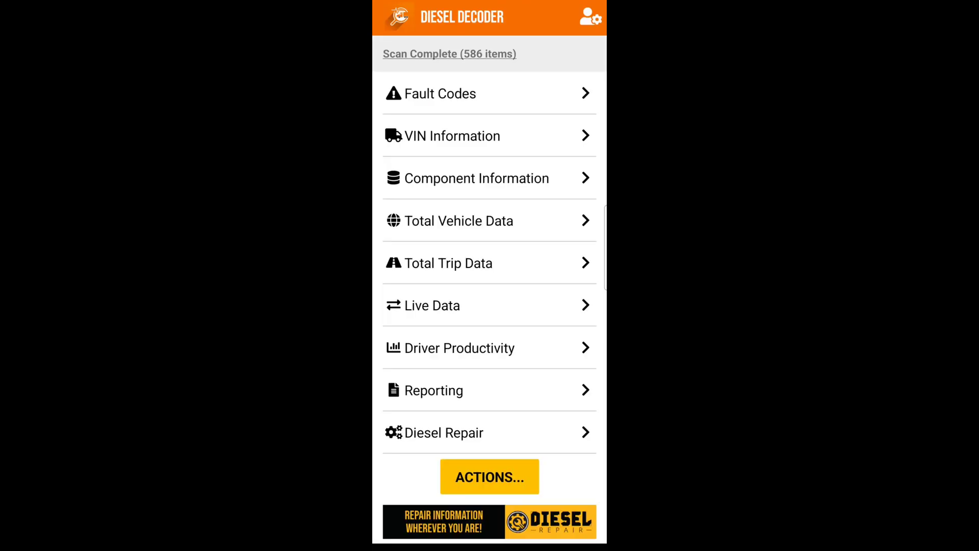
- Disconnect the diagnostic device from the truck adapter via Actions
click(489, 477)
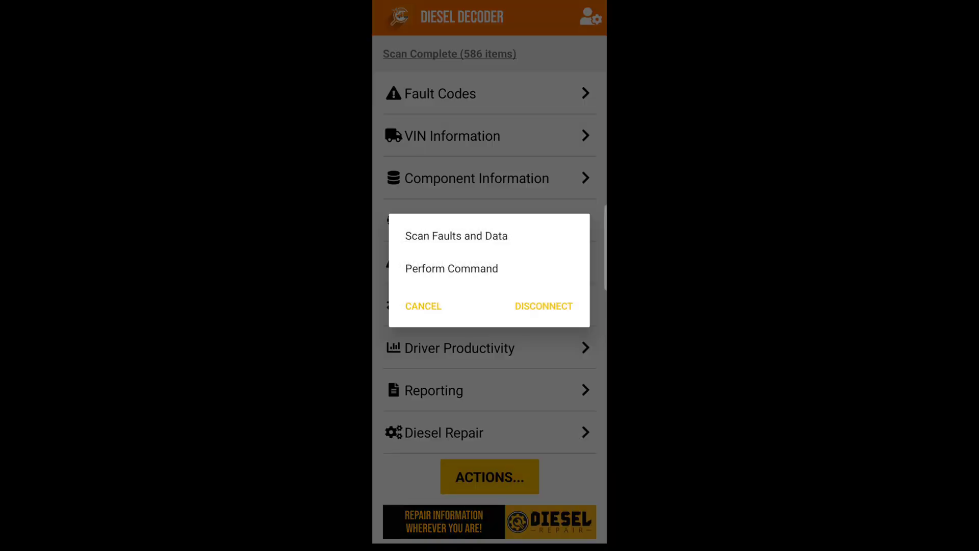
click(543, 306)
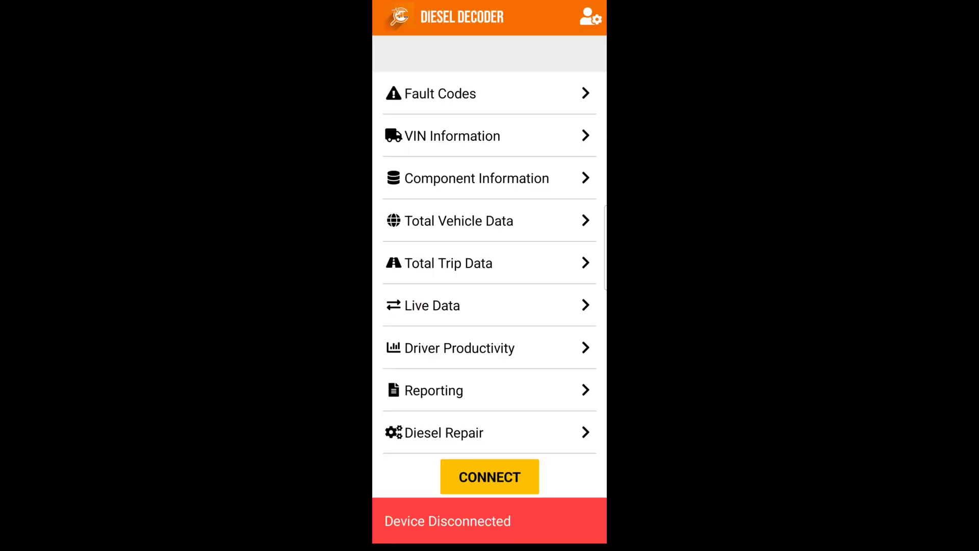